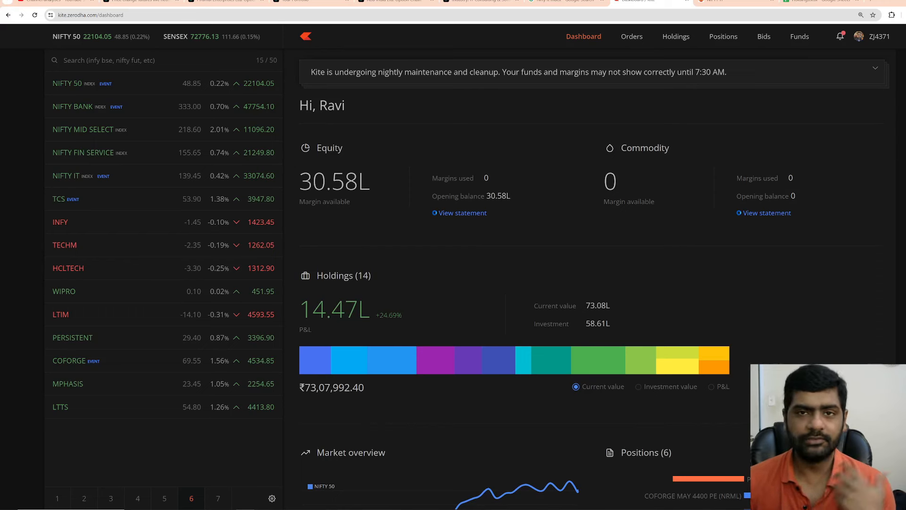
mouse_move(307, 147)
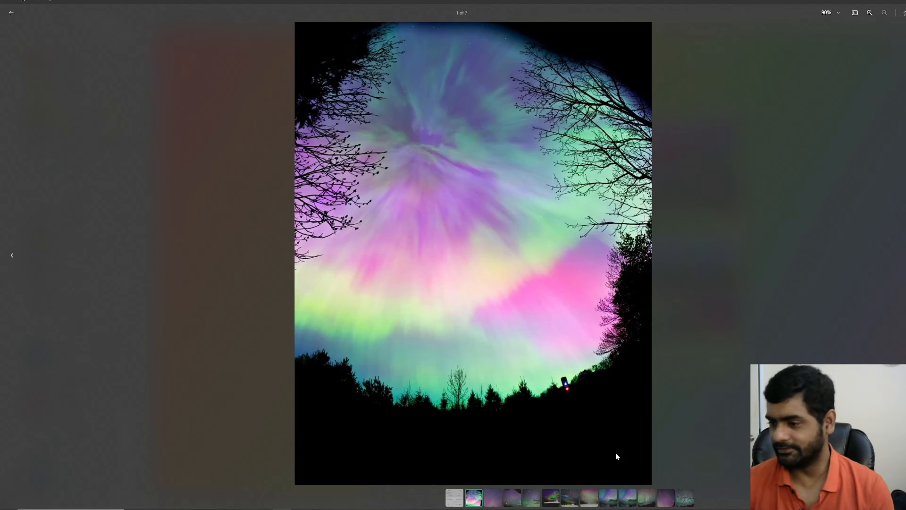
- Bring up the multi-year daily PERSISTENT chart from its watchlist row
click(473, 498)
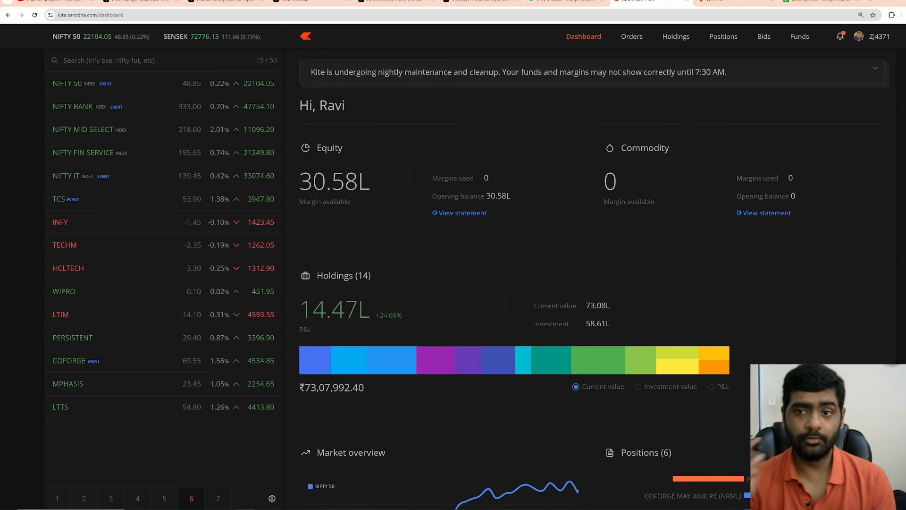
mouse_move(119, 314)
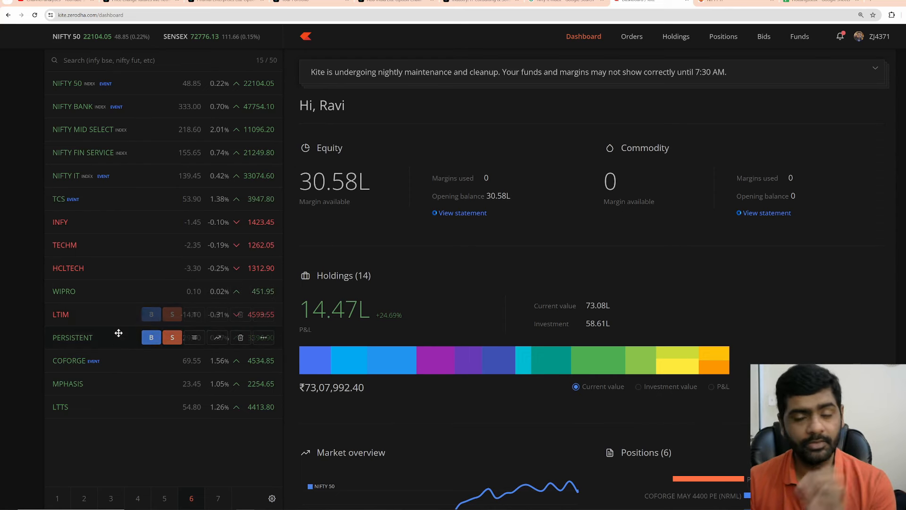
mouse_move(118, 337)
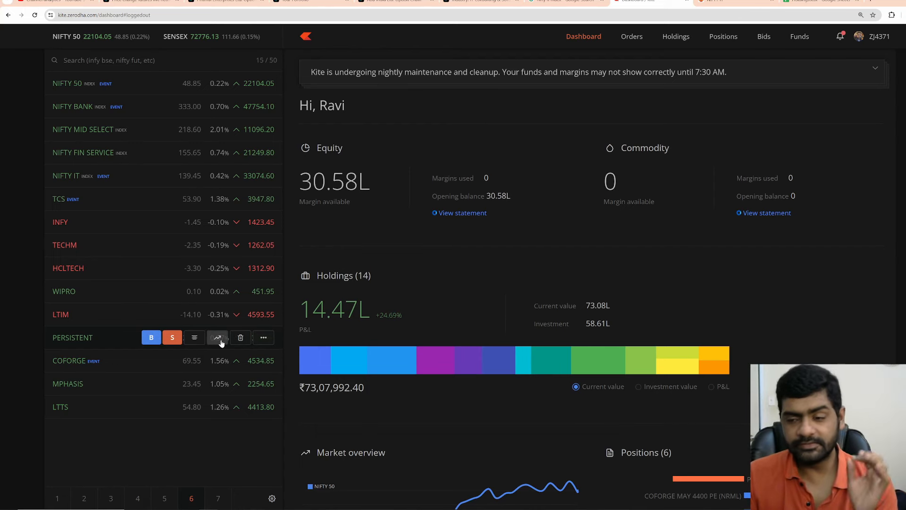
click(217, 338)
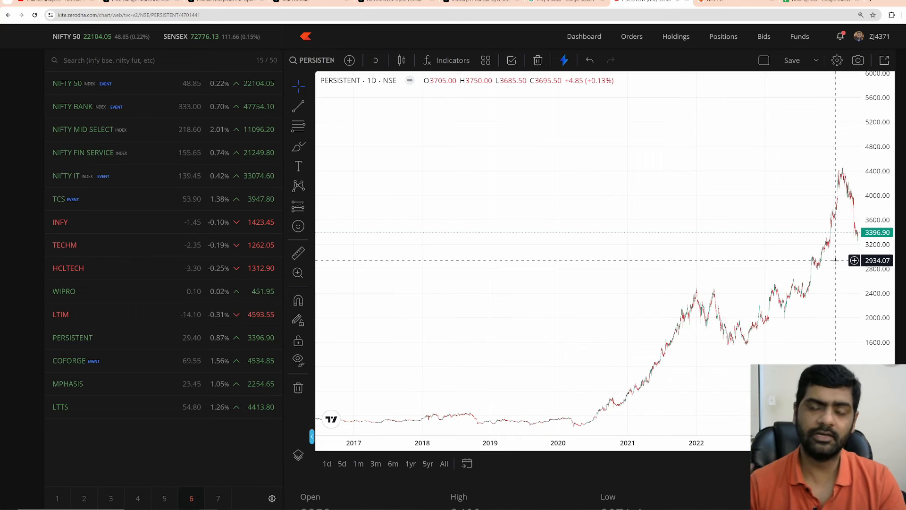
mouse_move(459, 250)
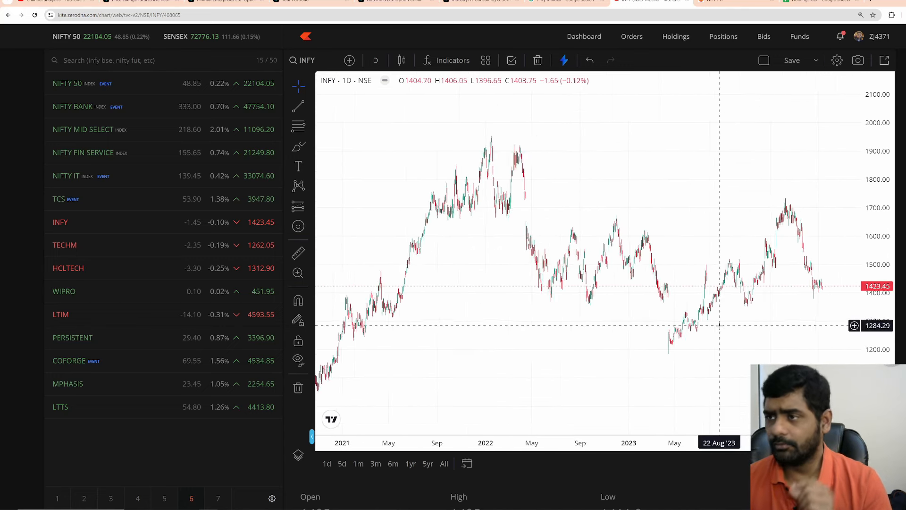
- Add the Volume Profile Visible Range indicator to the INFY daily chart
click(446, 60)
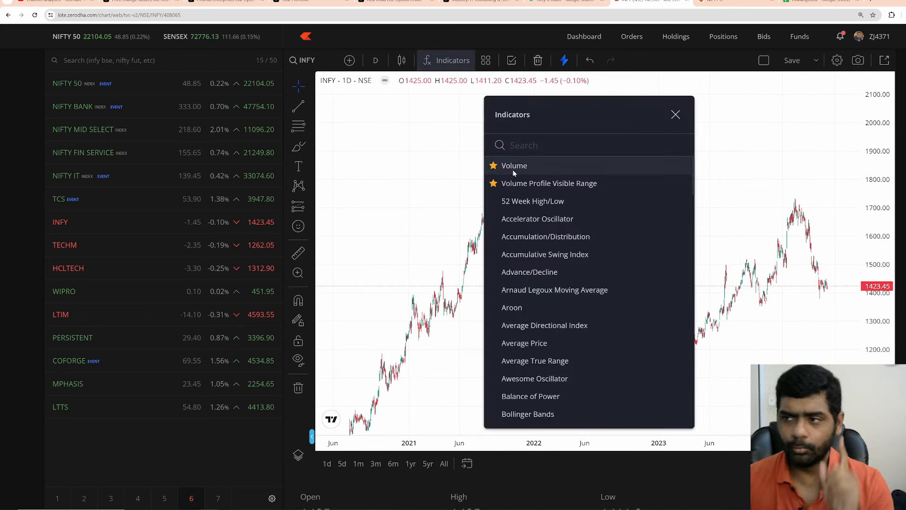
click(550, 183)
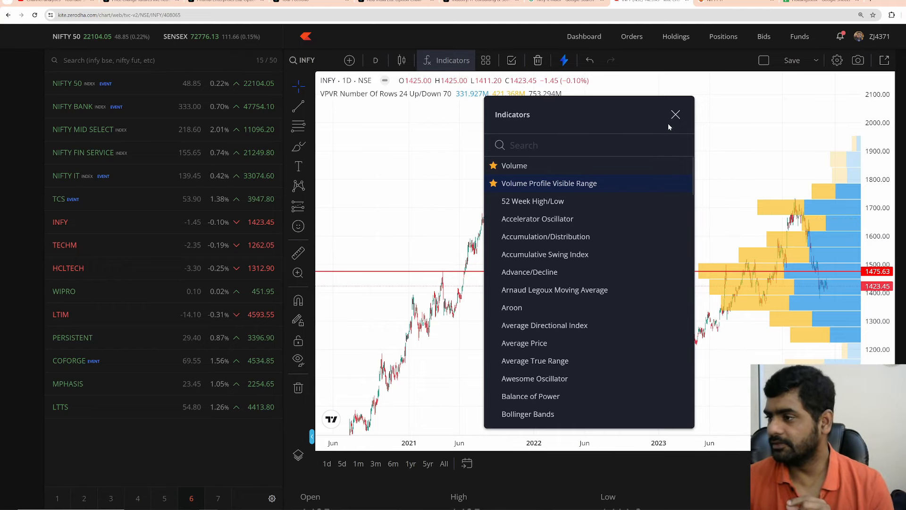
click(675, 114)
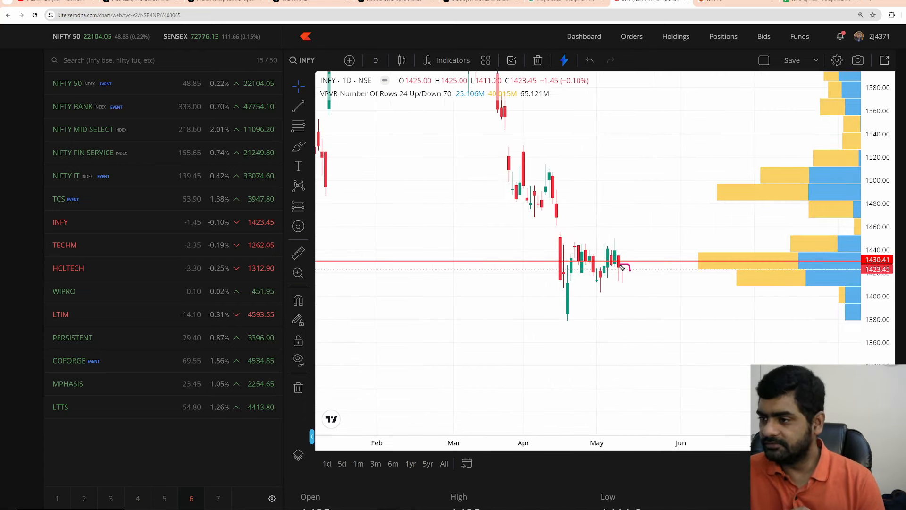
drag(617, 267, 627, 283)
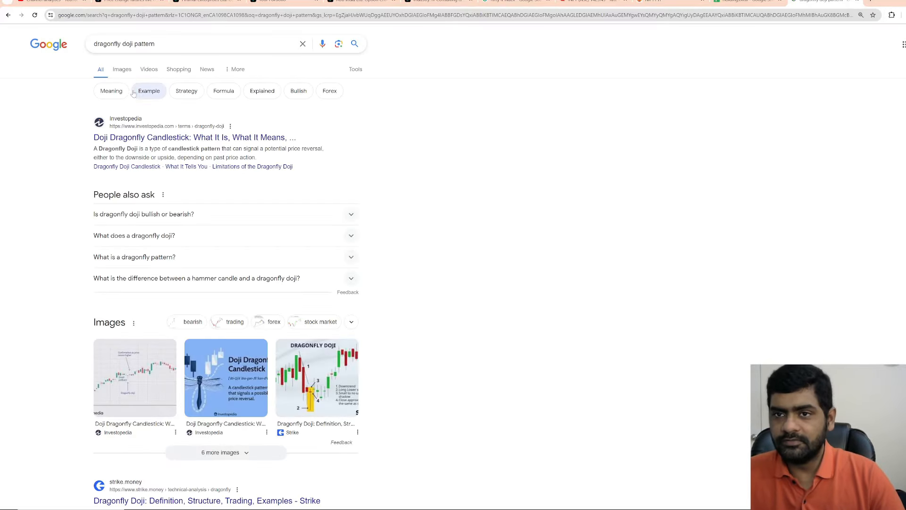
- Browse dragonfly doji image results, preview an example chart, and return to the INFY chart
click(122, 69)
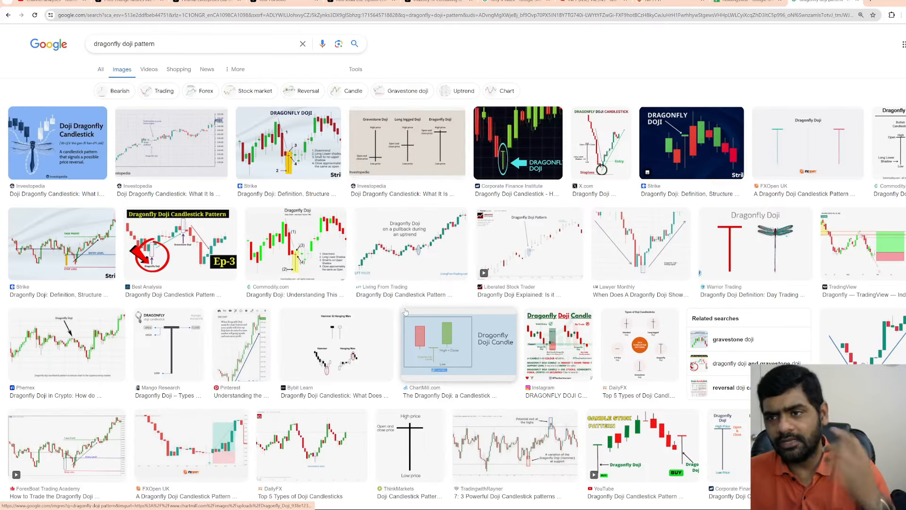
mouse_move(275, 251)
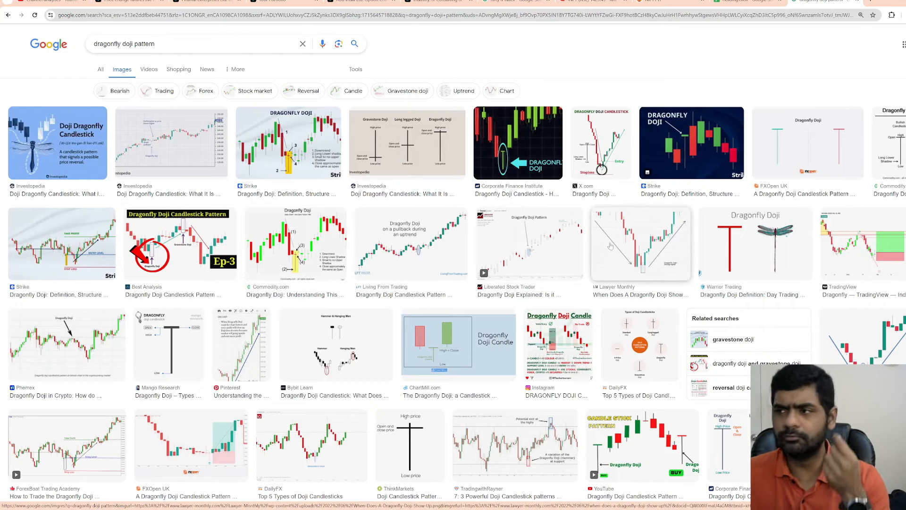
click(640, 243)
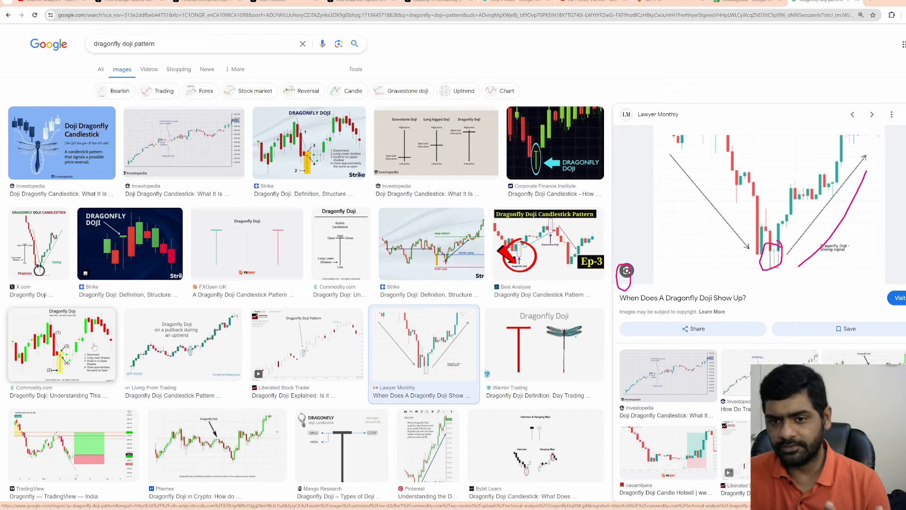
click(63, 341)
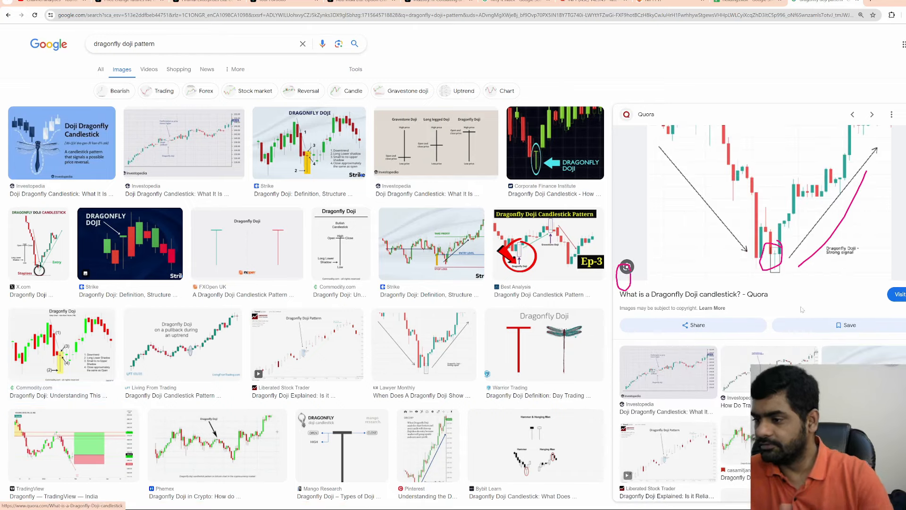
click(872, 115)
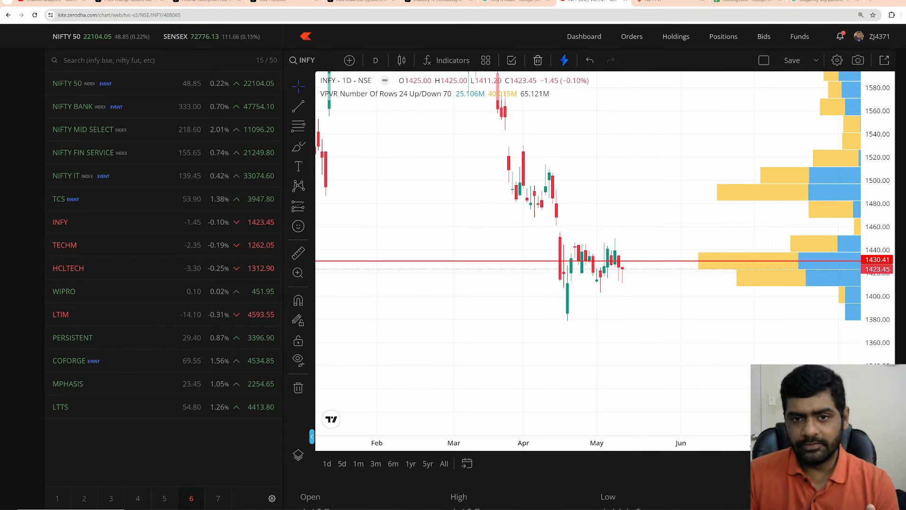
drag(618, 283, 637, 266)
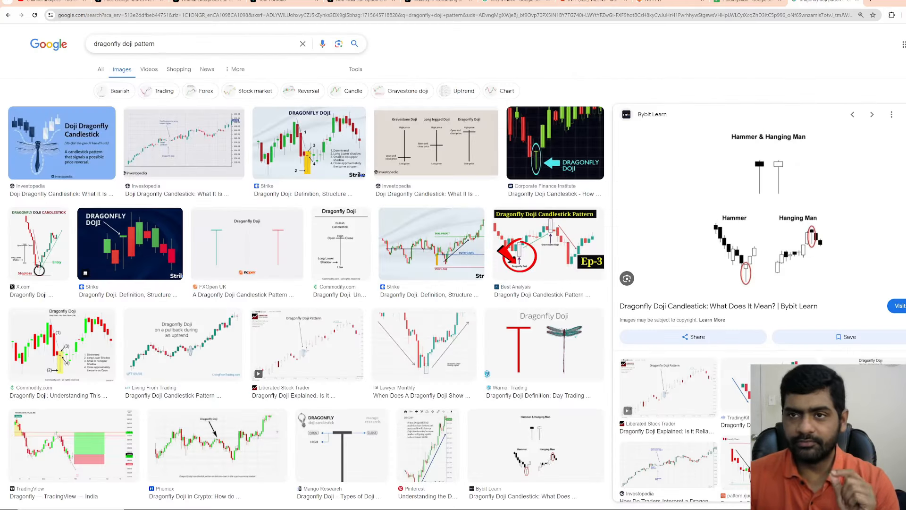
- Search Google for 'pinbar pattern'
text(pinbar)
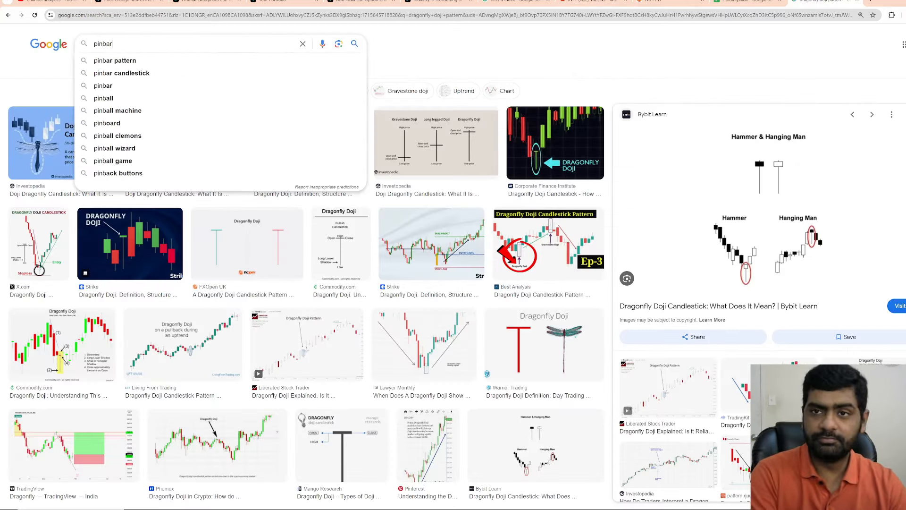
click(115, 61)
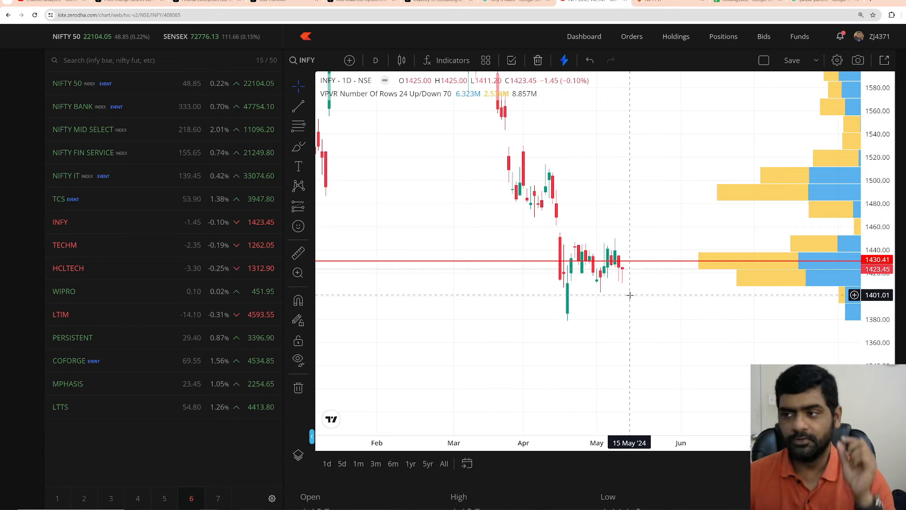
mouse_move(632, 296)
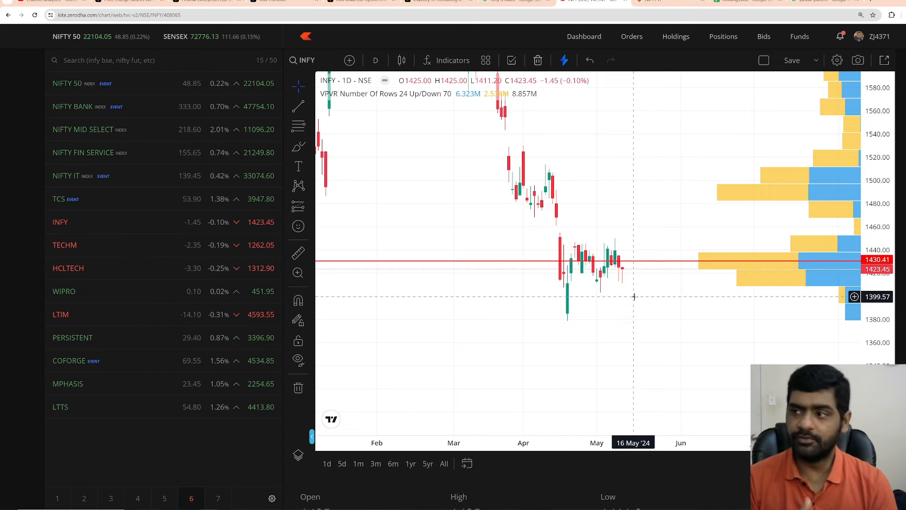
mouse_move(431, 166)
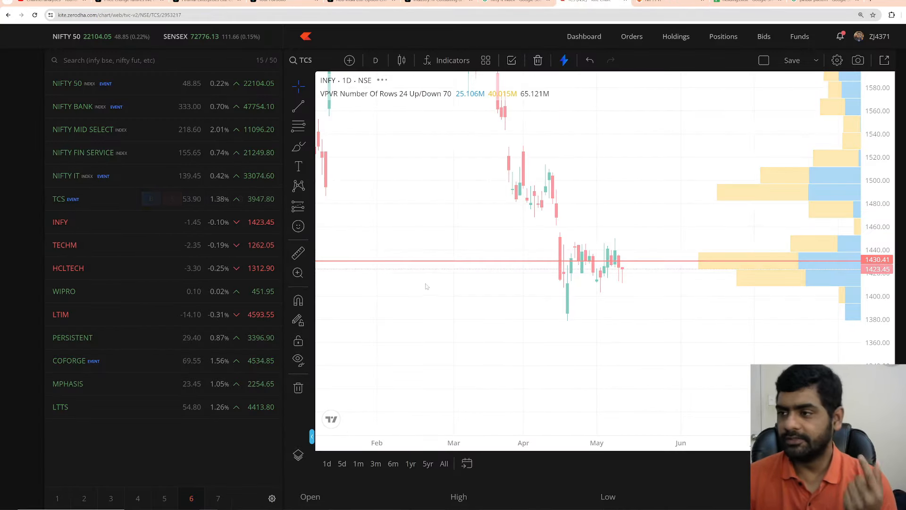
- Sketch a bullish candle beneath TCS's May candles with the brush tool
click(58, 199)
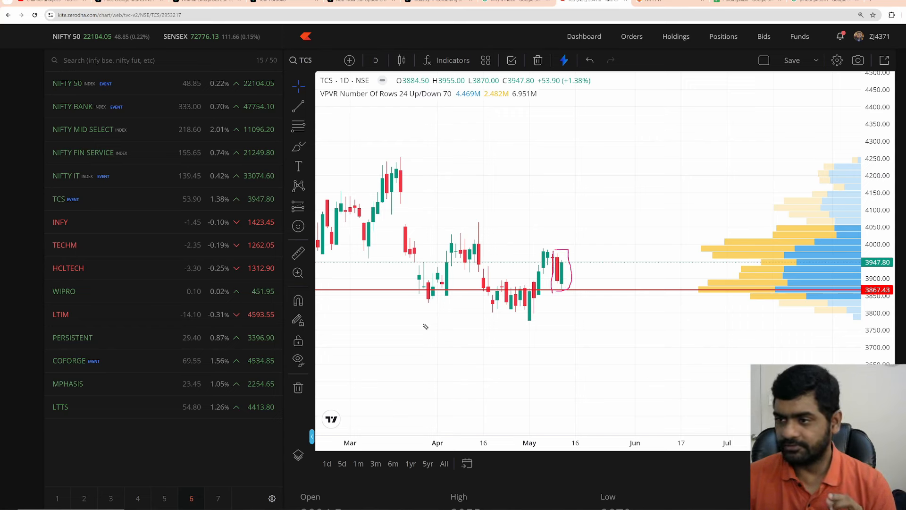
mouse_move(546, 302)
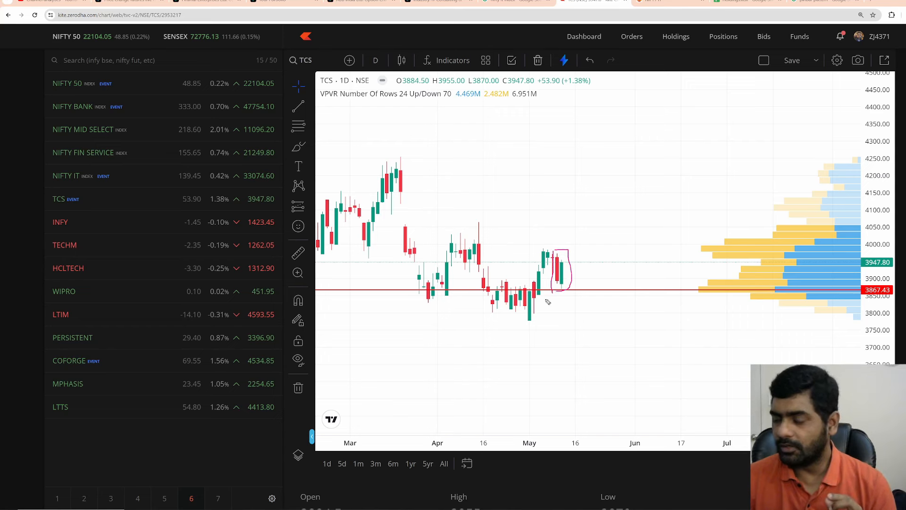
mouse_move(569, 345)
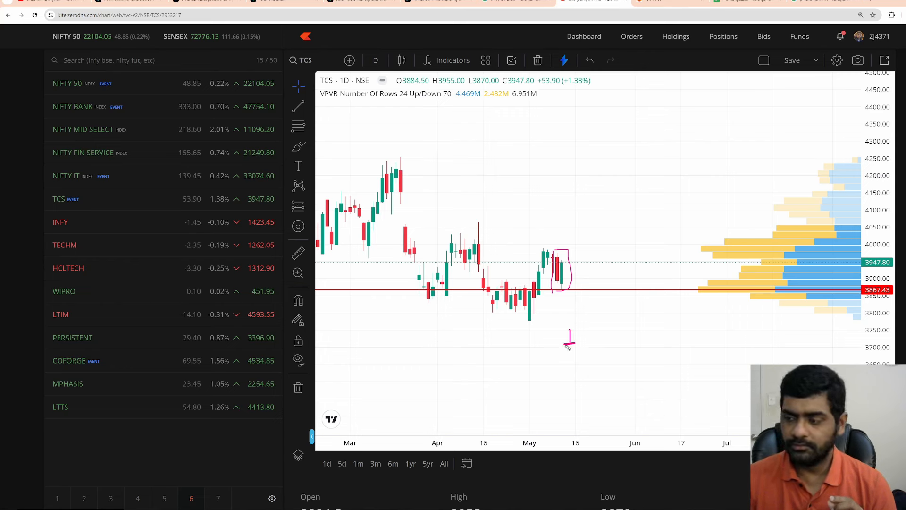
drag(569, 334, 569, 398)
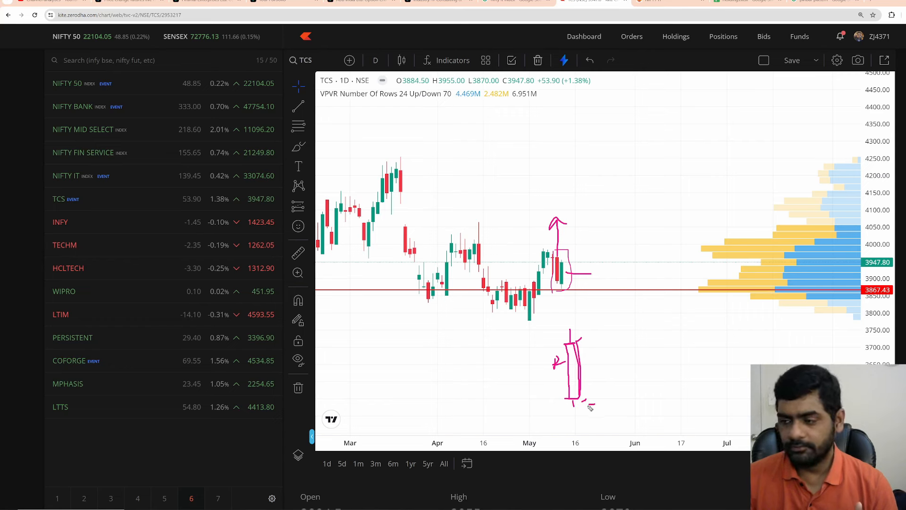
drag(588, 338, 589, 408)
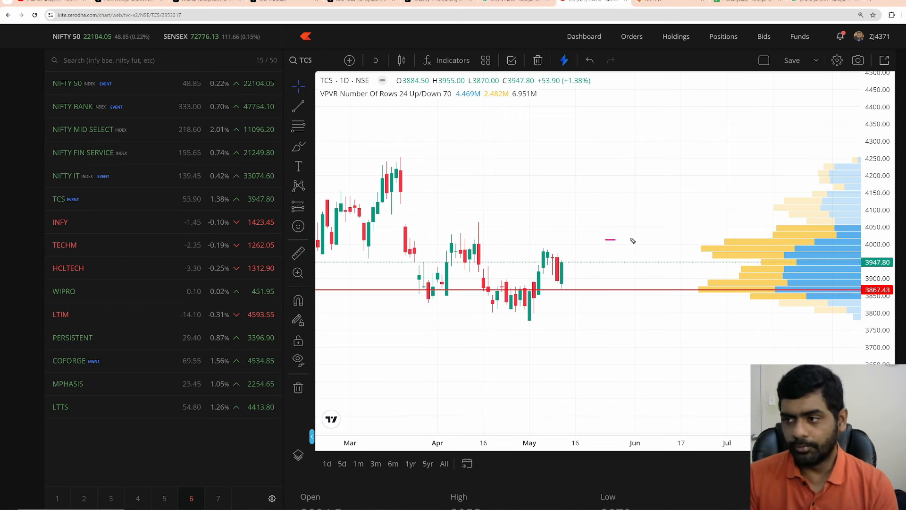
drag(609, 238, 610, 303)
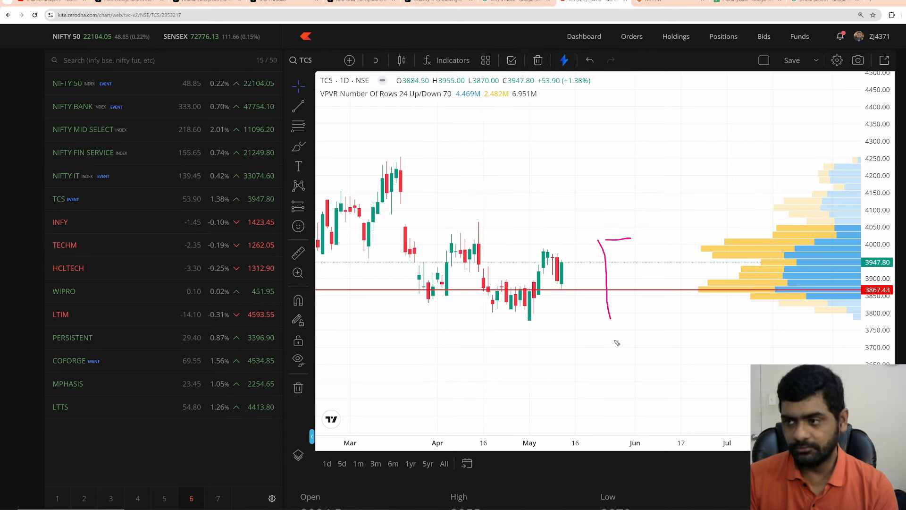
mouse_move(655, 337)
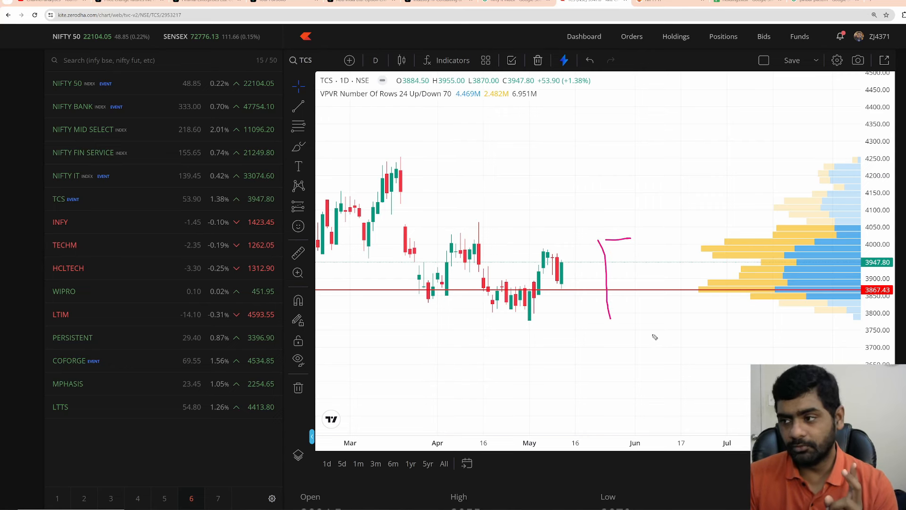
drag(646, 245, 665, 335)
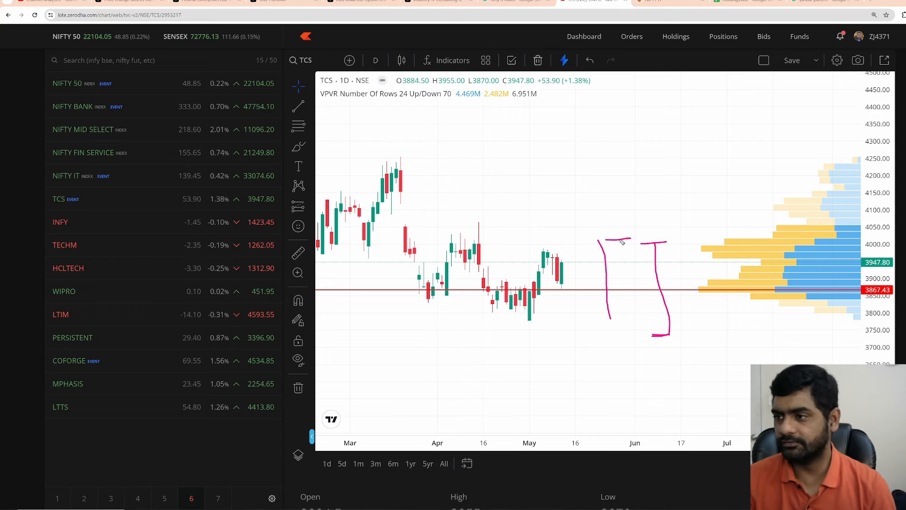
drag(627, 238, 629, 335)
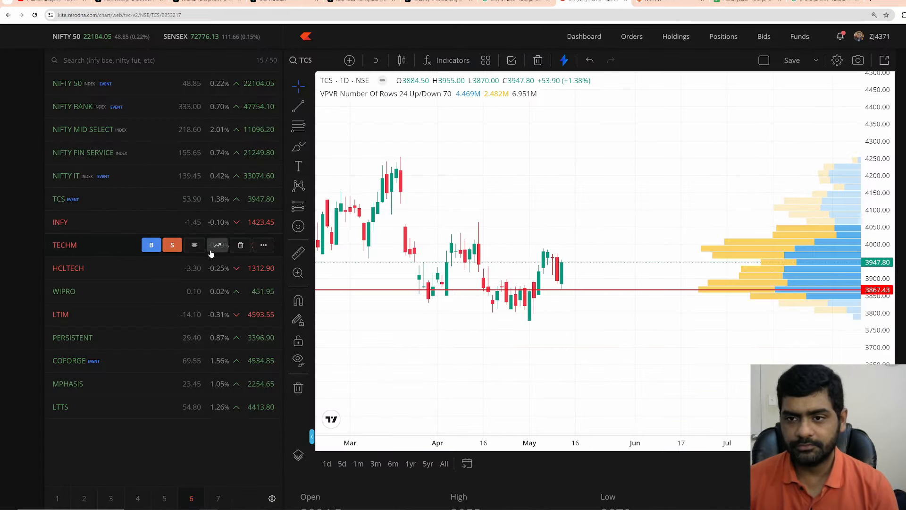
- Switch to the TECHM daily chart and adjust its zoom
click(65, 244)
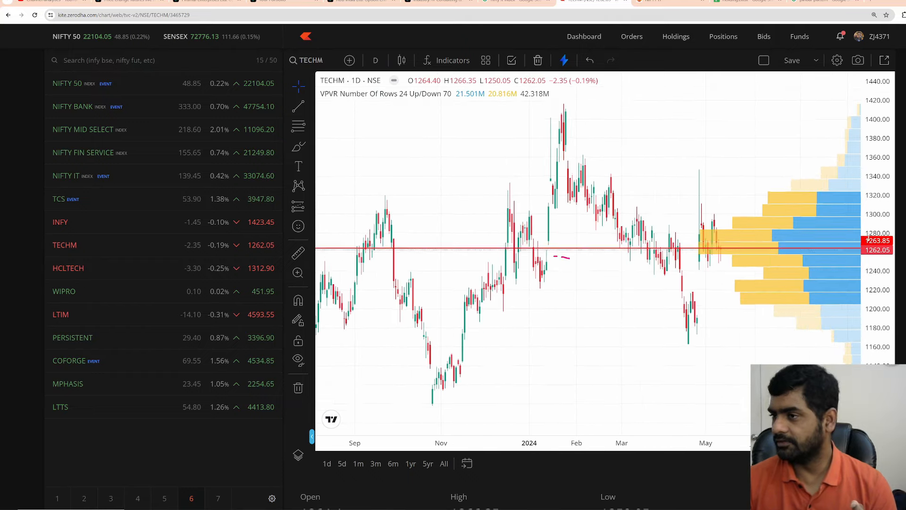
scroll(down, 3)
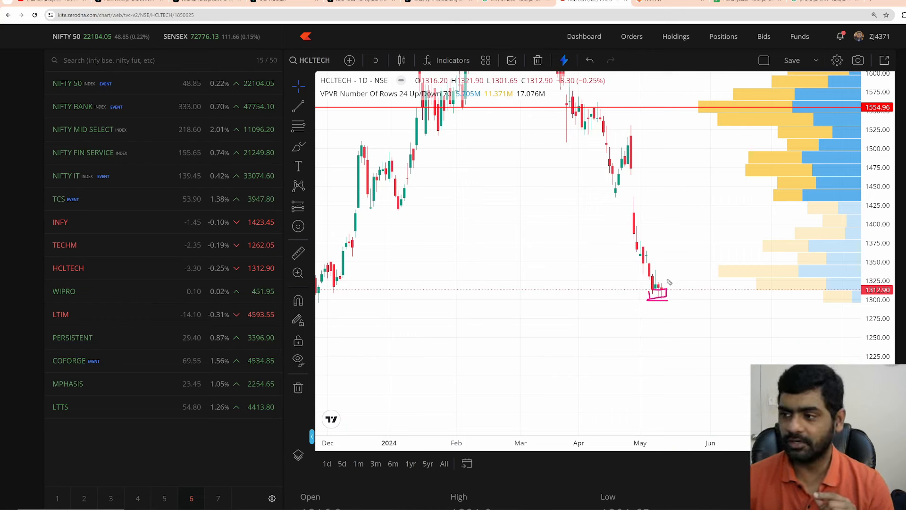
- Box the latest HCLTECH candles at the low, then move on to WIPRO's chart
drag(653, 291, 682, 283)
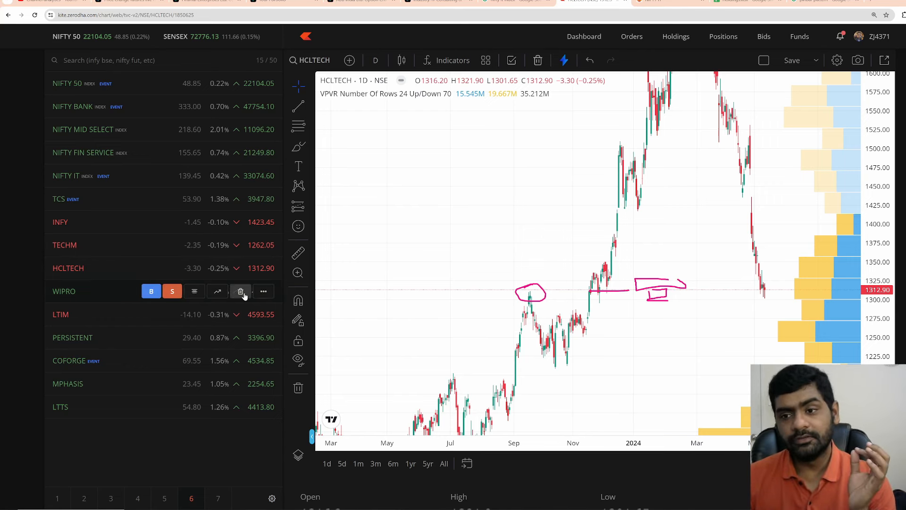
click(64, 291)
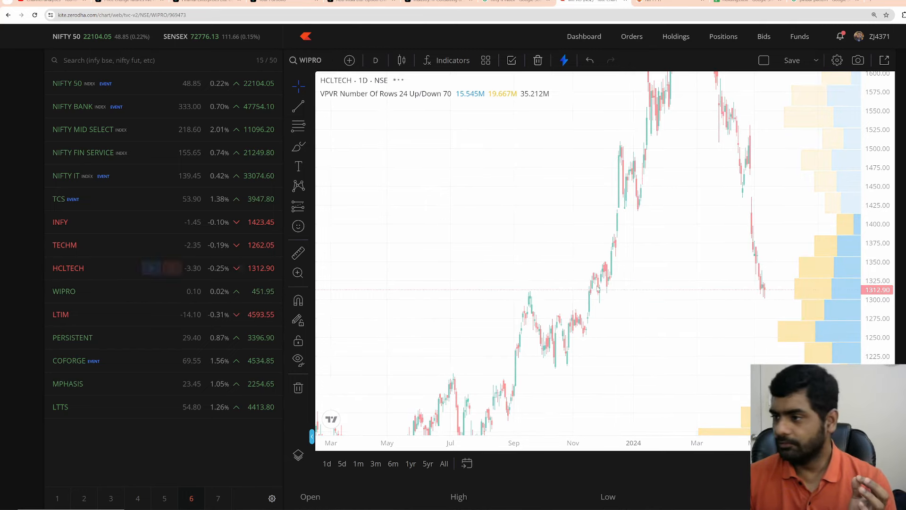
- Load the WIPRO daily chart from the watchlist
click(64, 291)
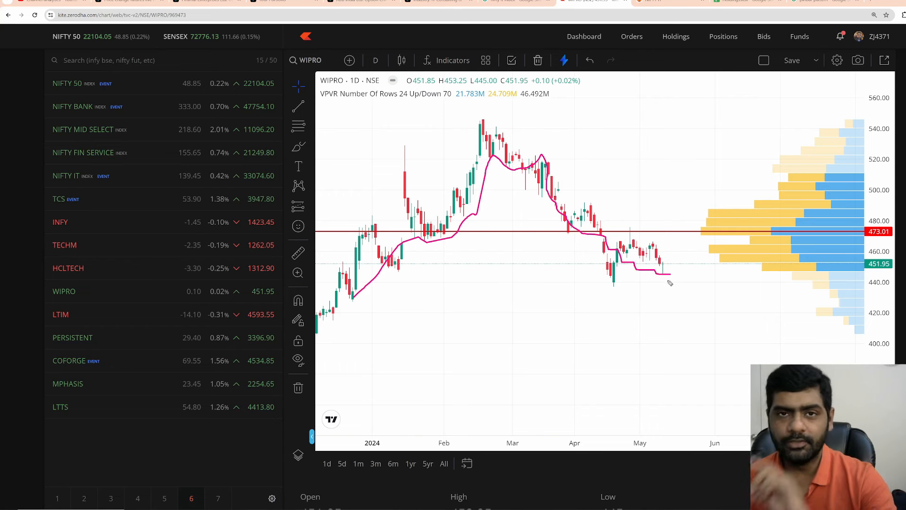
mouse_move(665, 278)
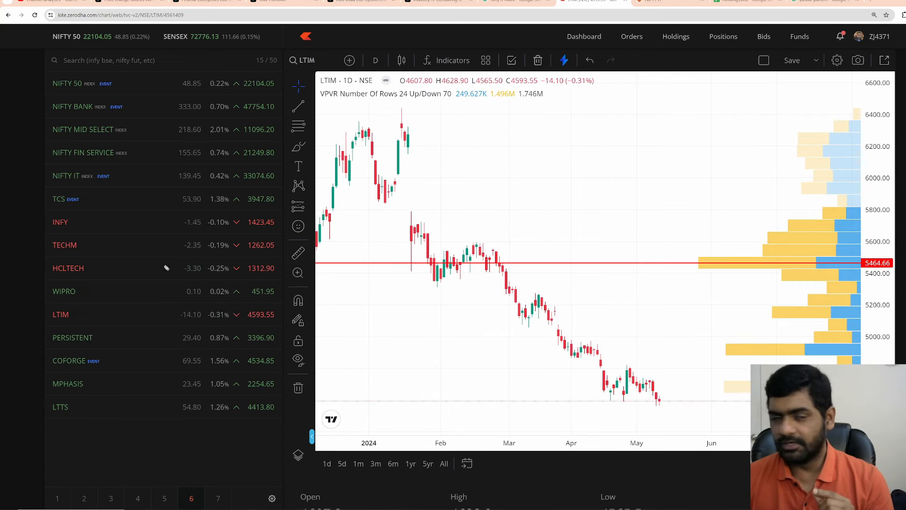
mouse_move(493, 281)
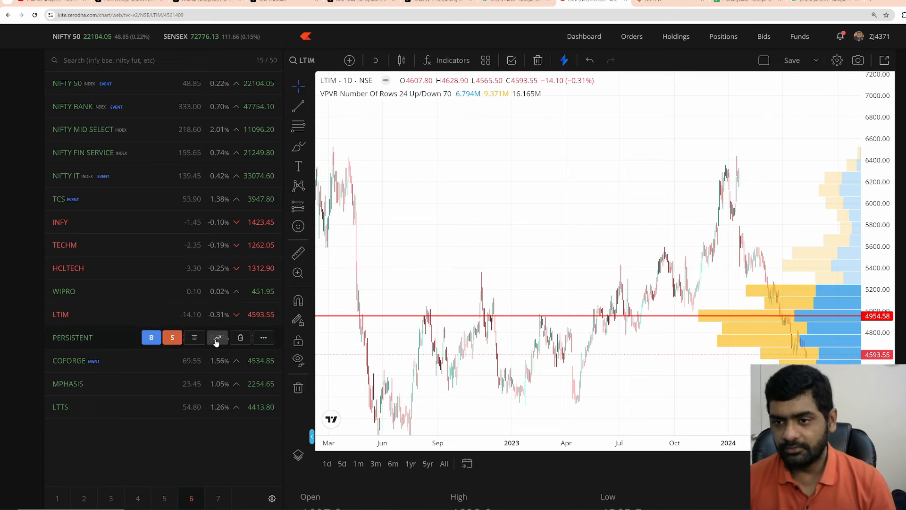
- Switch from LTIM to the PERSISTENT daily chart
click(217, 338)
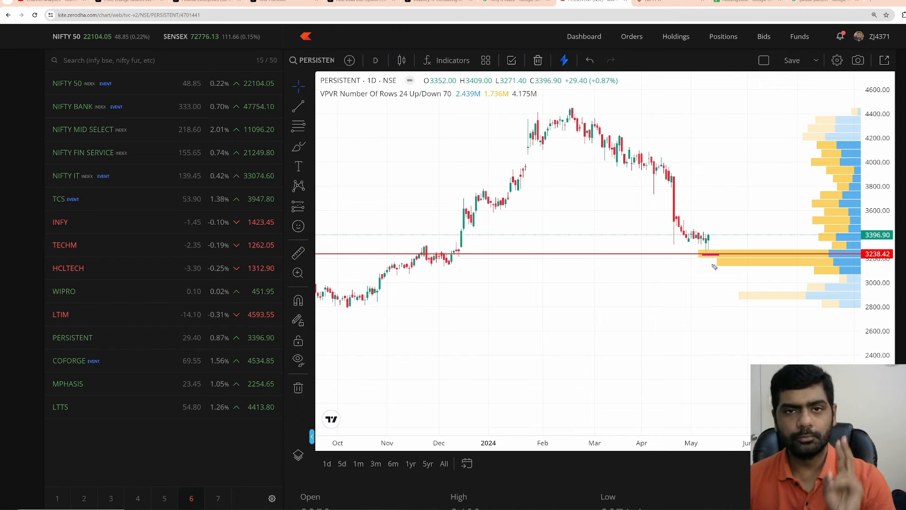
mouse_move(706, 276)
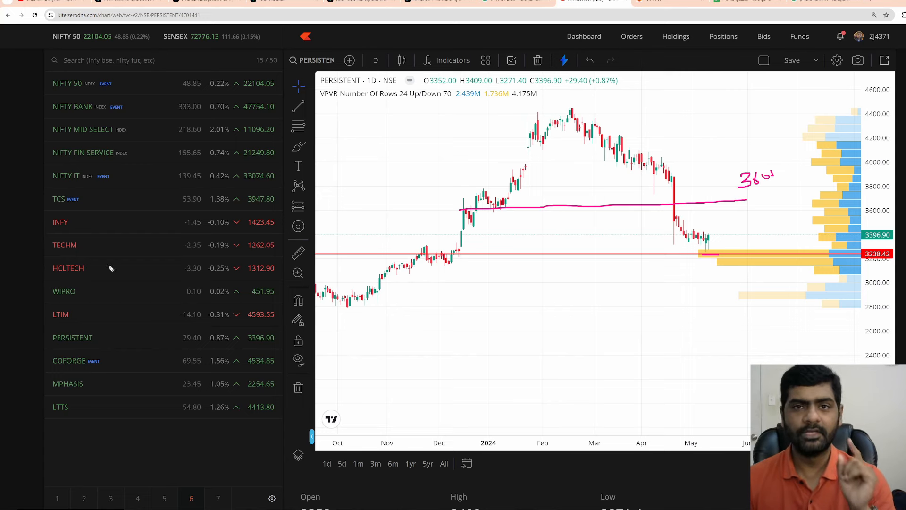
mouse_move(154, 324)
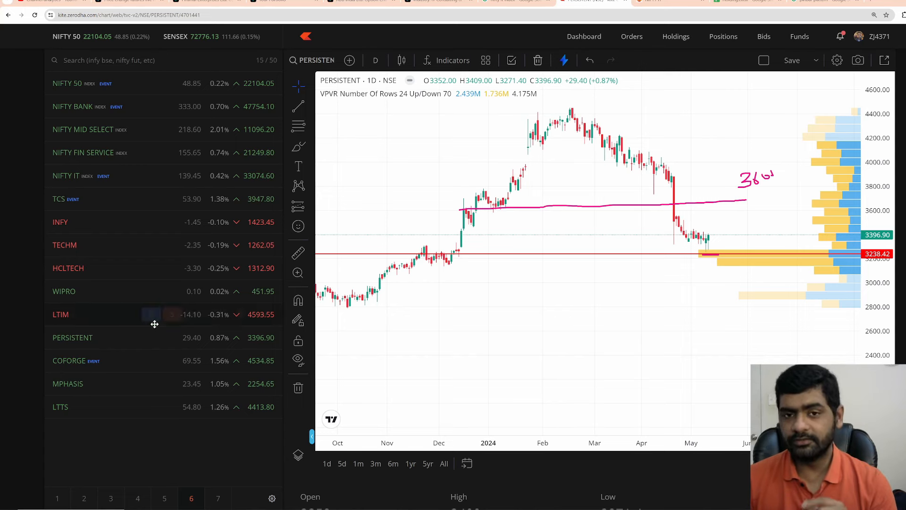
- Leave the annotated PERSISTENT chart for the Positions page
click(723, 37)
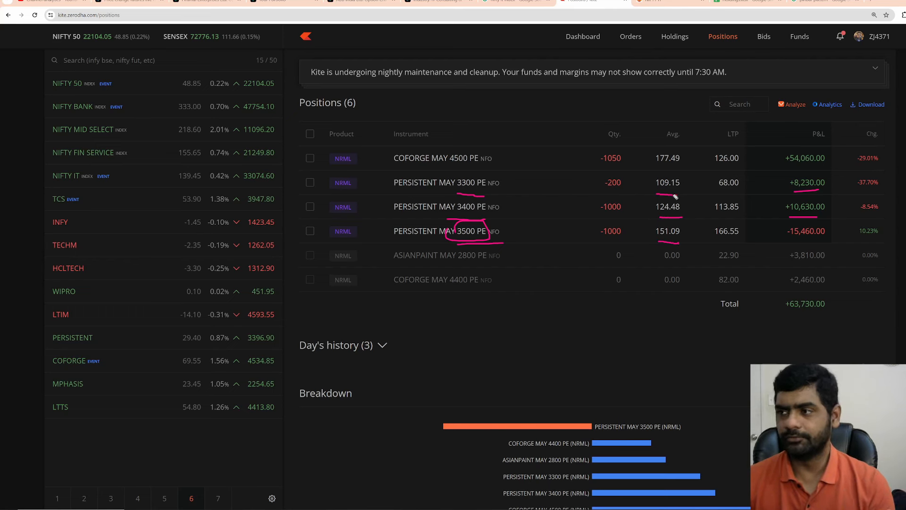
mouse_move(640, 199)
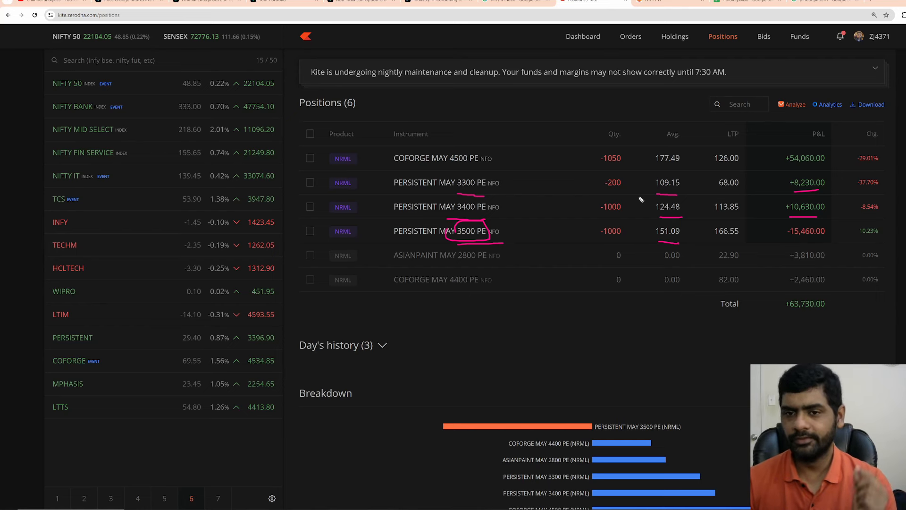
mouse_move(78, 291)
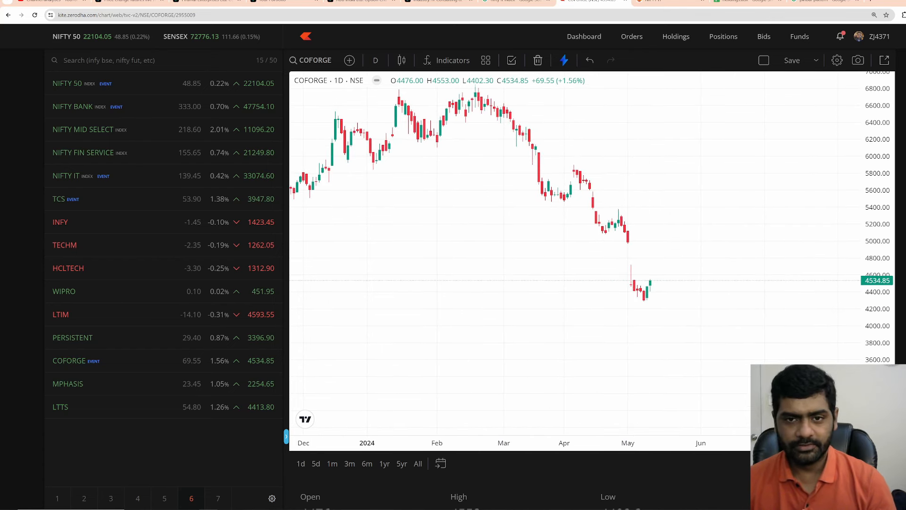
mouse_move(538, 348)
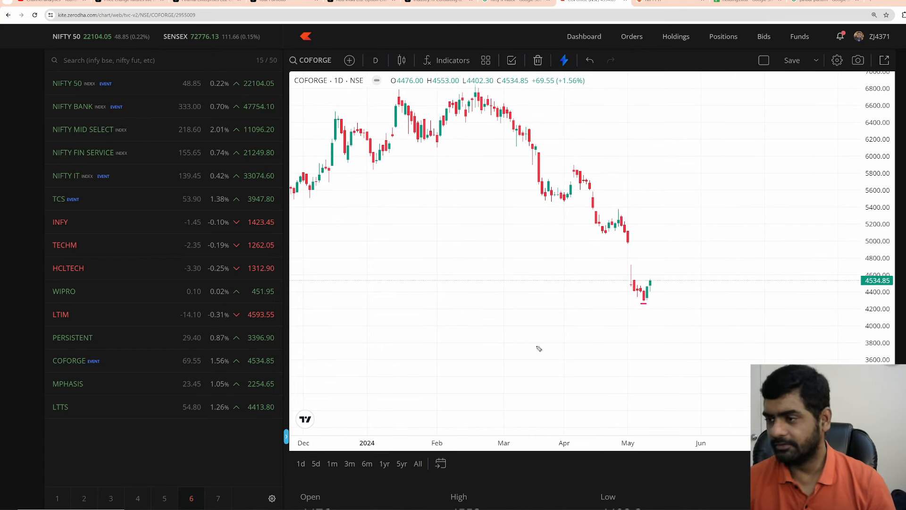
- Mark the recent COFORGE May low and sketch a bottoming base shape below the price
drag(475, 324, 501, 405)
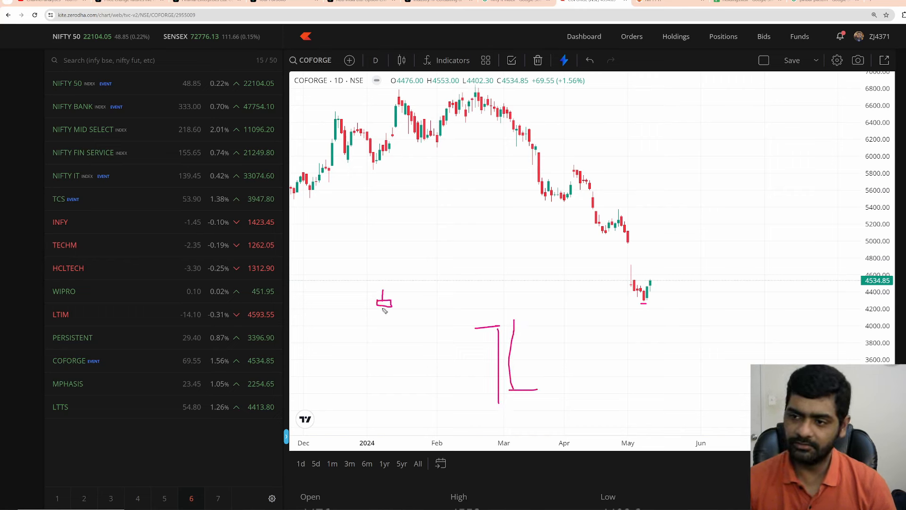
drag(385, 309, 387, 357)
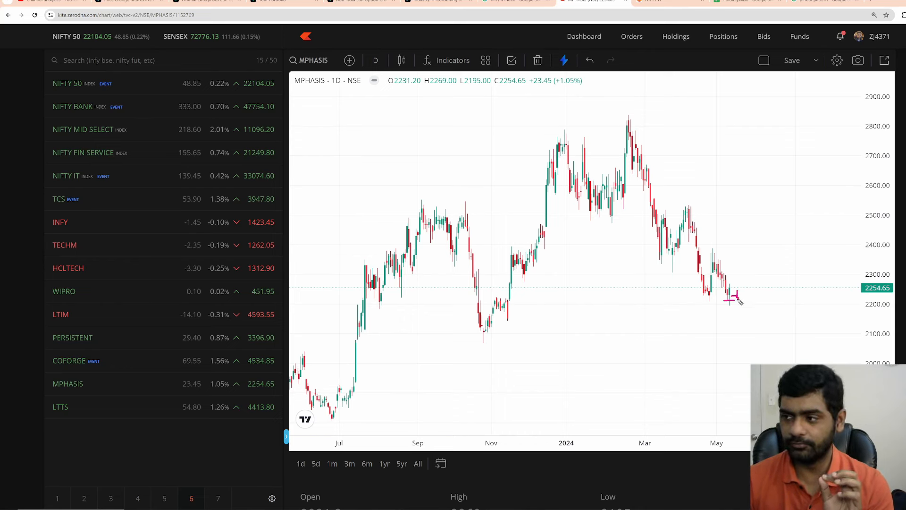
- Draw a falling trendline along the MPHASIS March–May lows and mark the latest candles, then move to LTTS
drag(734, 297, 757, 329)
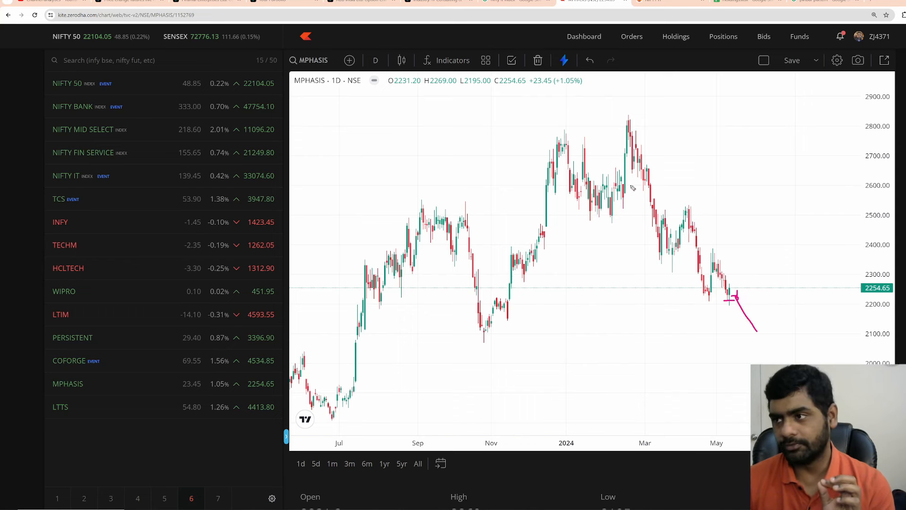
drag(629, 184, 722, 327)
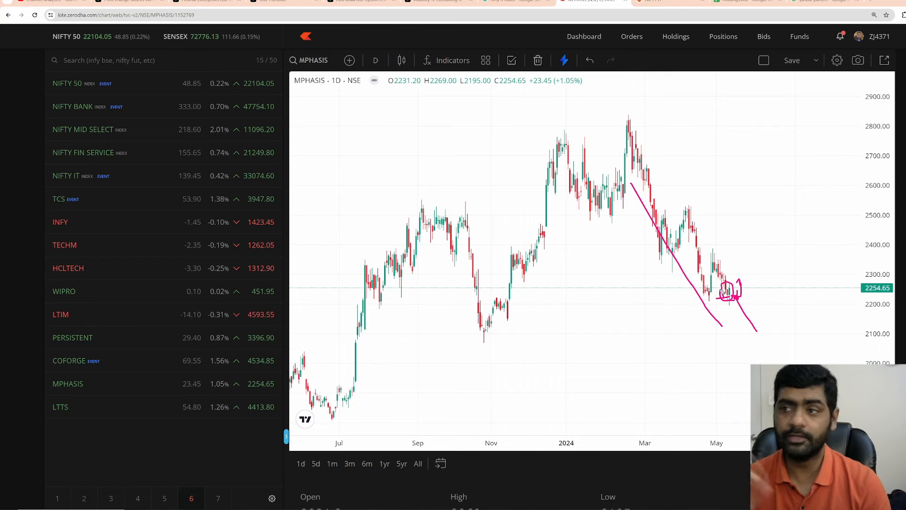
click(60, 406)
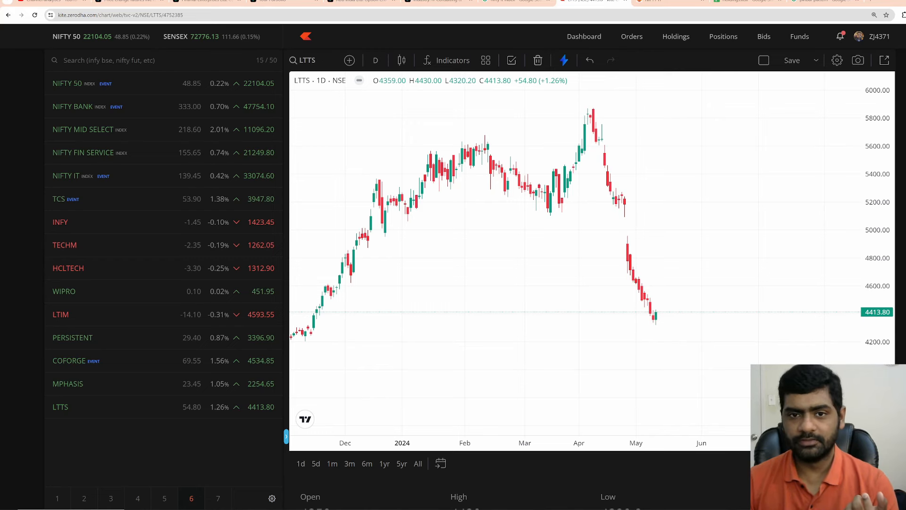
mouse_move(657, 60)
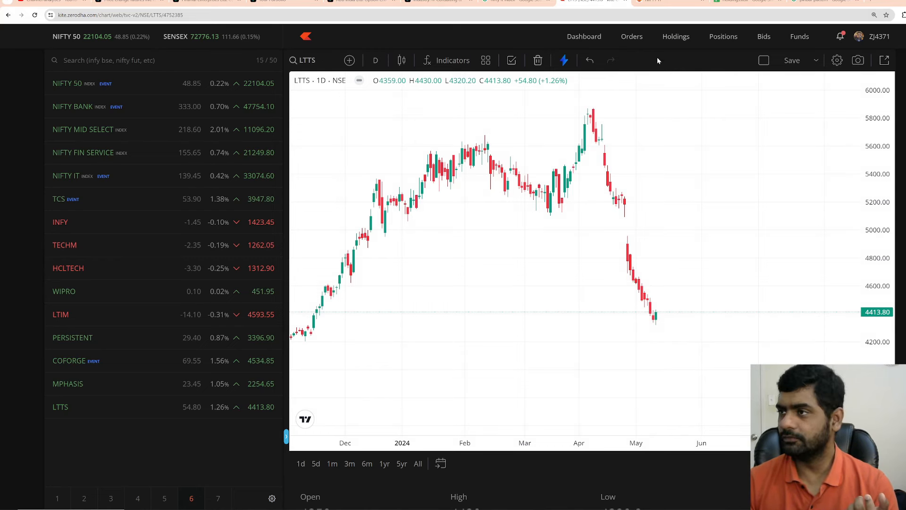
- Show the Positions page listing six option positions totalling +63,730
click(723, 36)
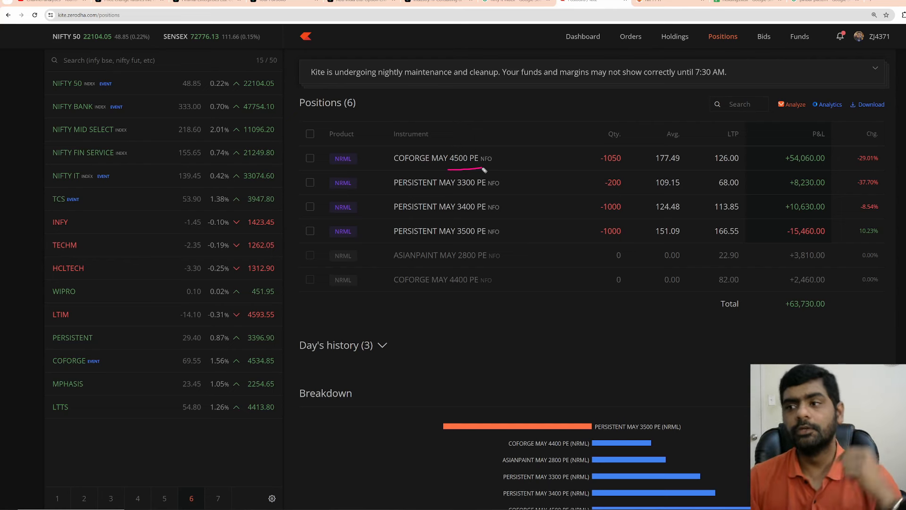
mouse_move(573, 190)
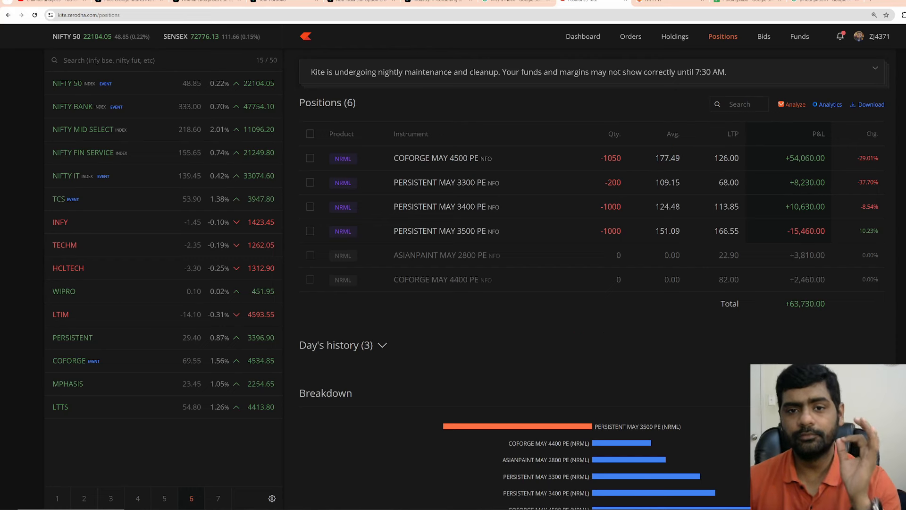
- Load the ASIANPAINT daily chart from the watchlist of COFORGE, PERSISTENT and ASIANPAINT May puts
click(217, 360)
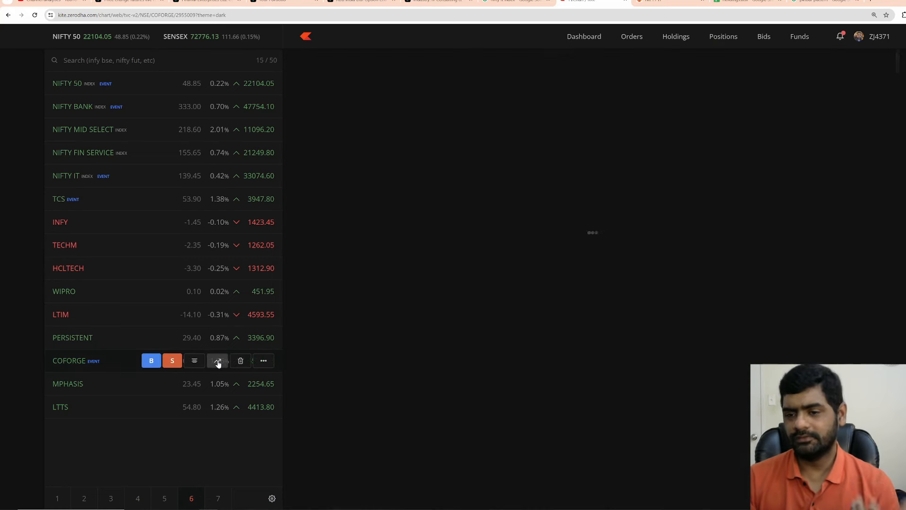
click(217, 361)
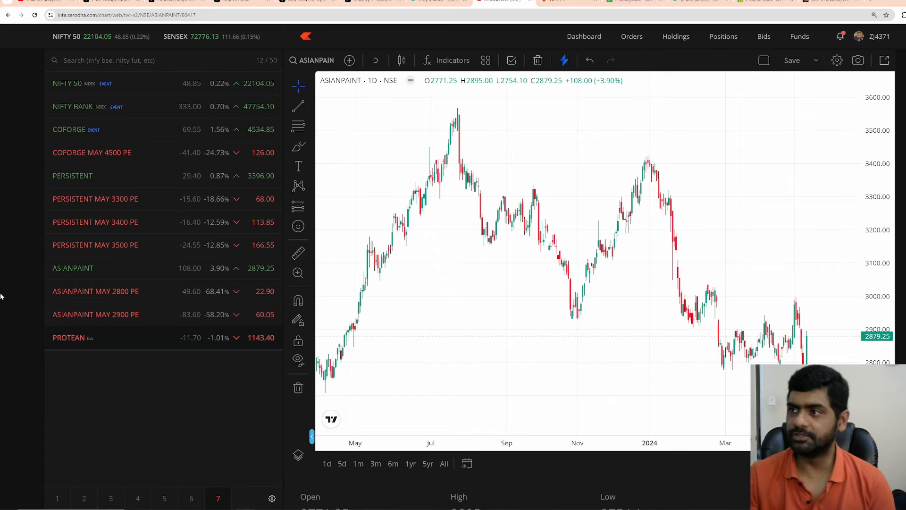
mouse_move(289, 492)
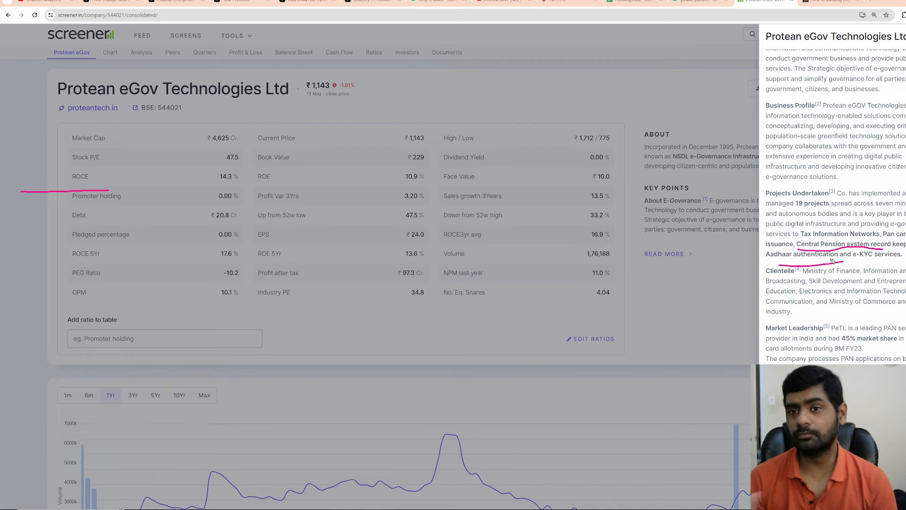
mouse_move(496, 504)
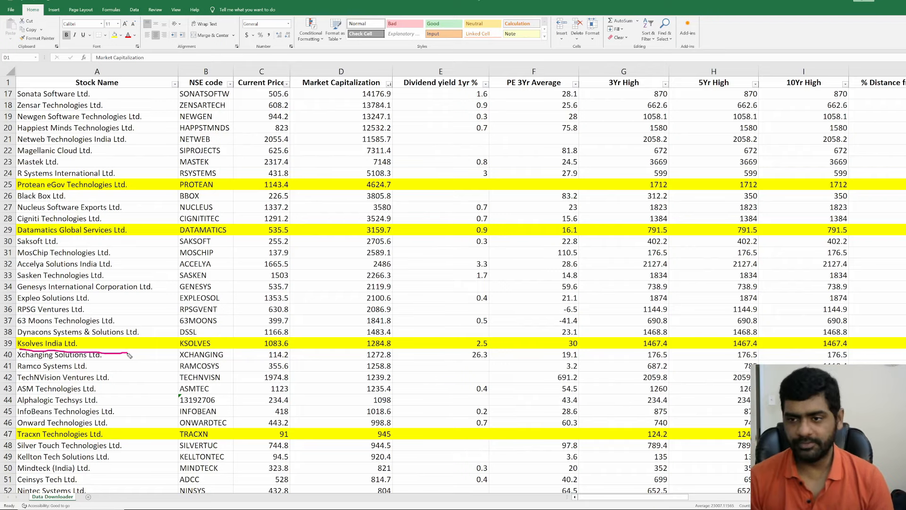
mouse_move(370, 352)
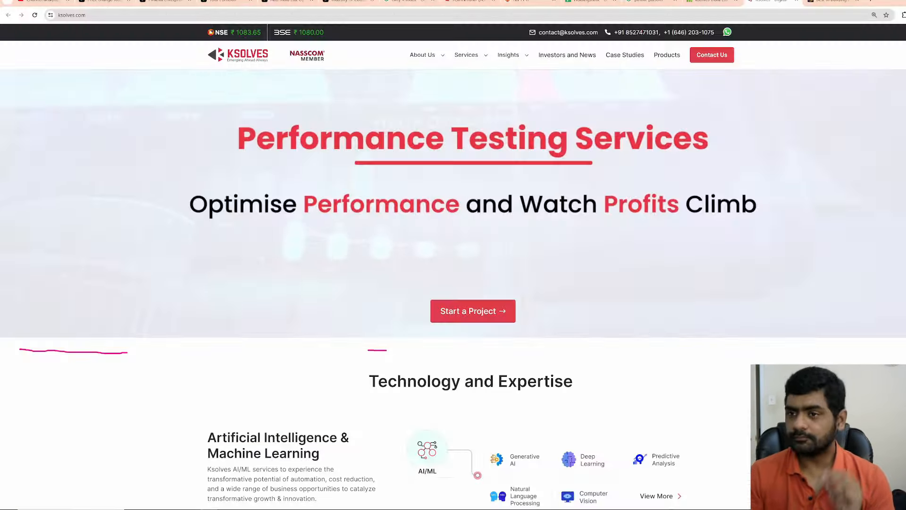
- Scroll the ksolves.com homepage down to the Technology and Expertise section
scroll(down, 3)
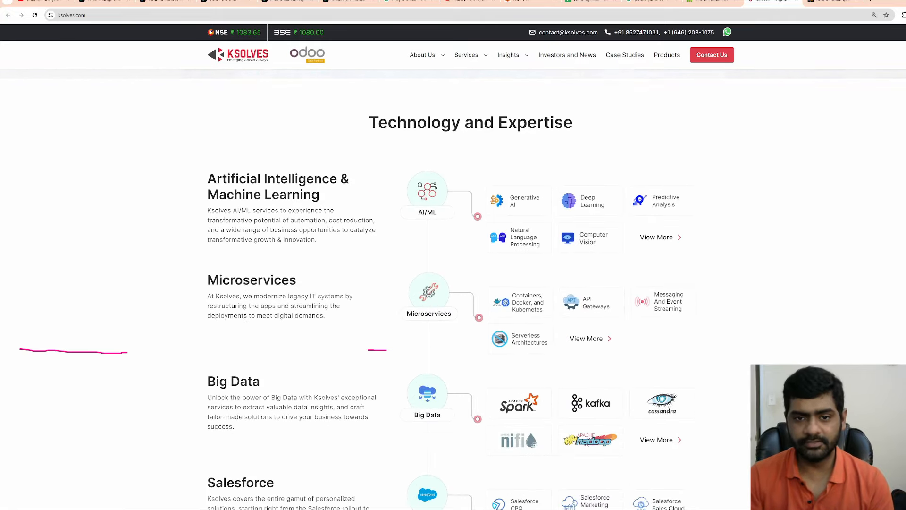
scroll(down, 3)
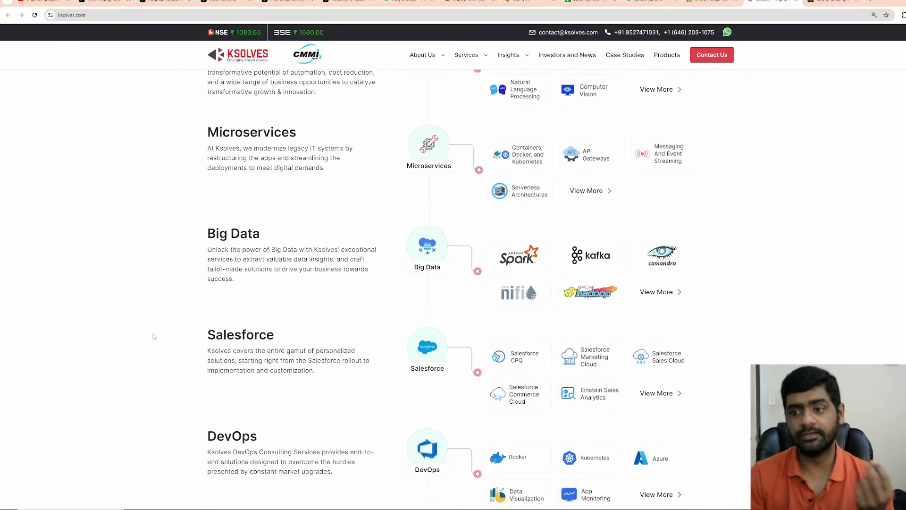
scroll(down, 3)
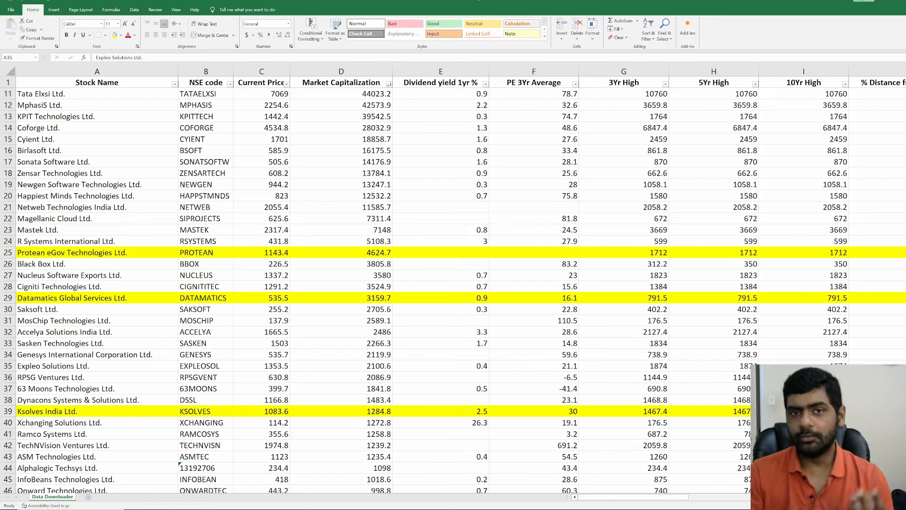
mouse_move(45, 391)
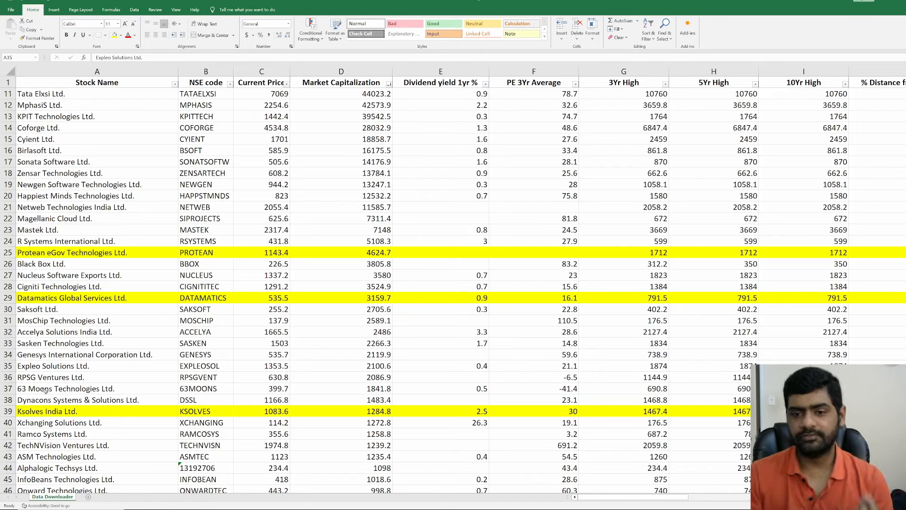